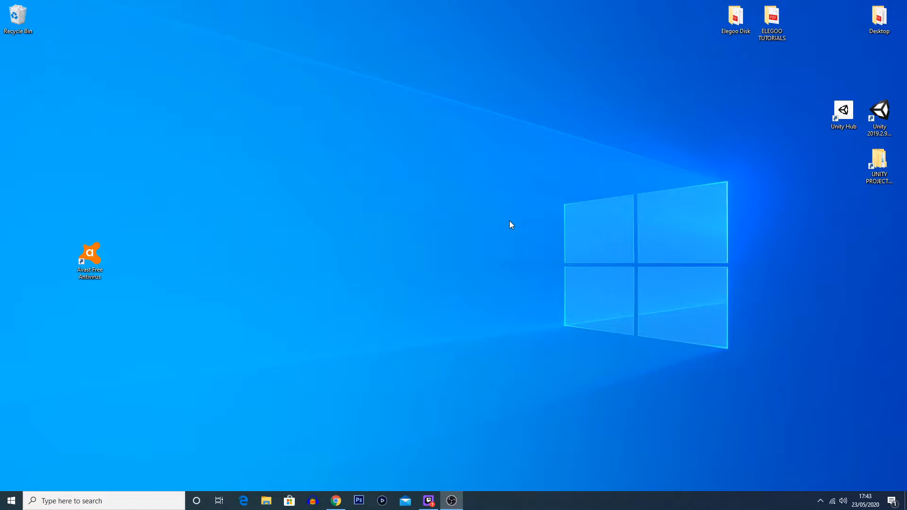
mouse_move(178, 415)
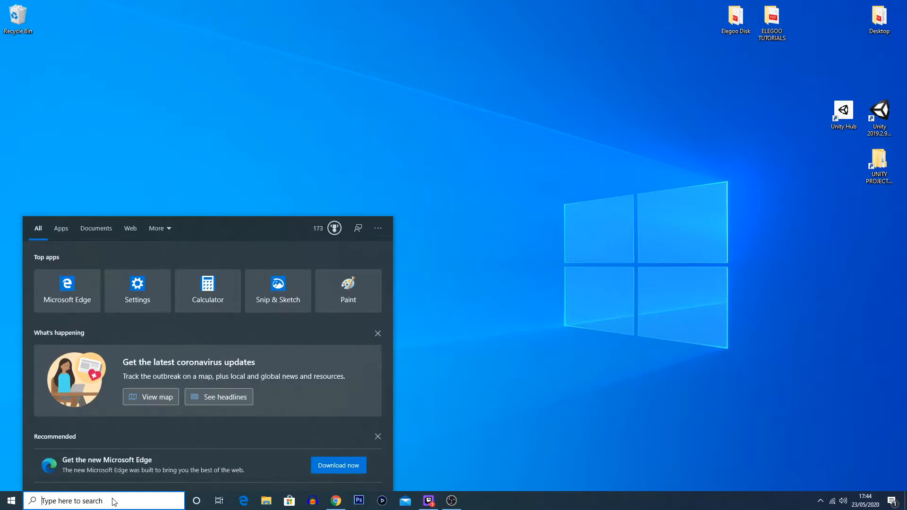
Search Windows for the 'show hidden files' setting
text(show hidden files)
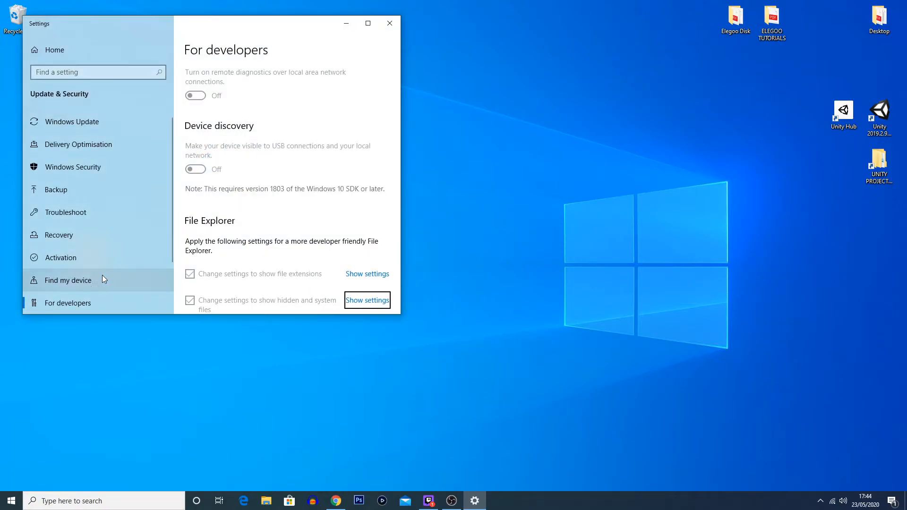
mouse_move(367, 301)
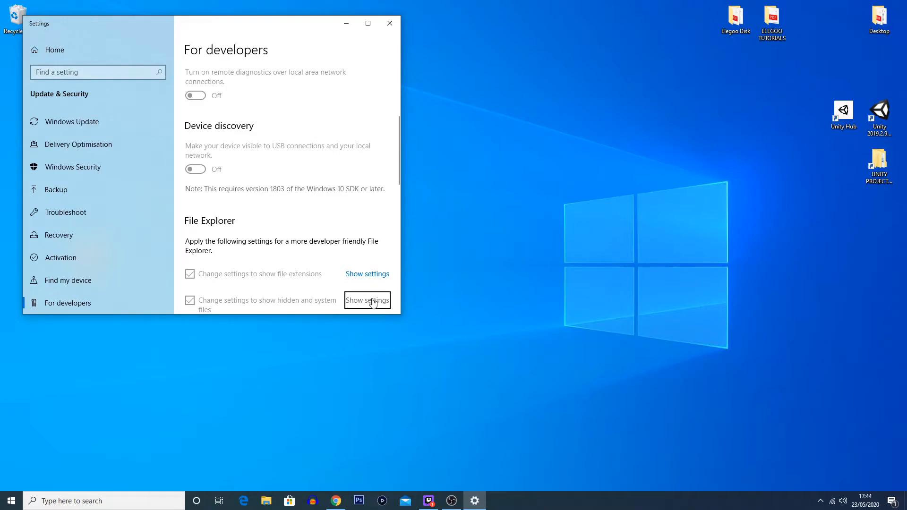
Switch File Explorer Options to 'Show hidden files, folders and drives' and confirm
click(367, 300)
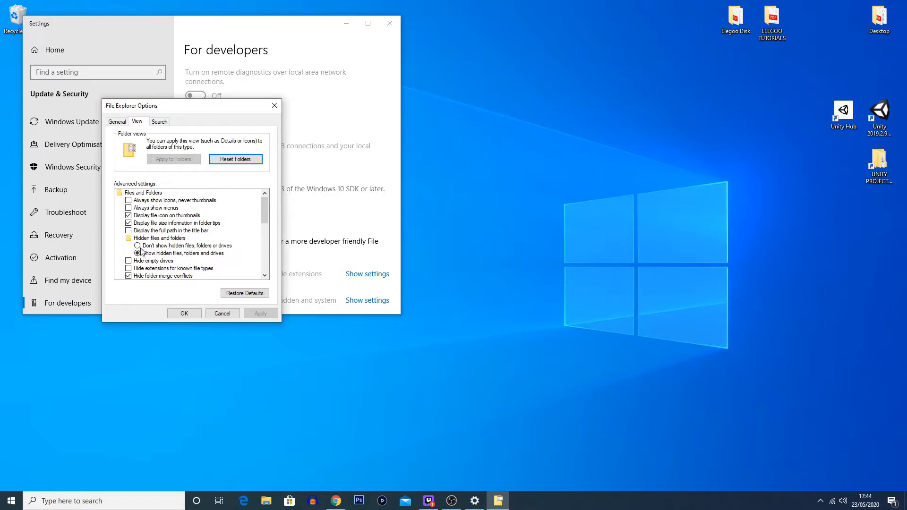
click(137, 245)
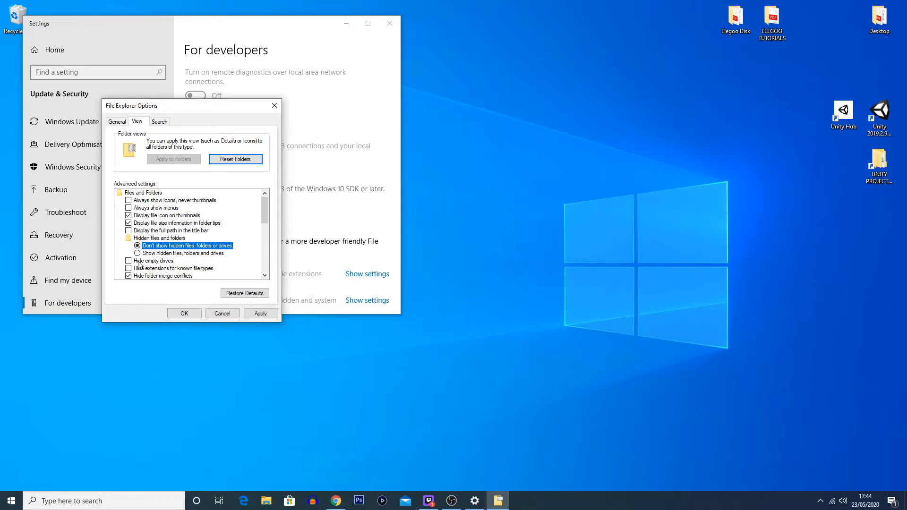
click(137, 253)
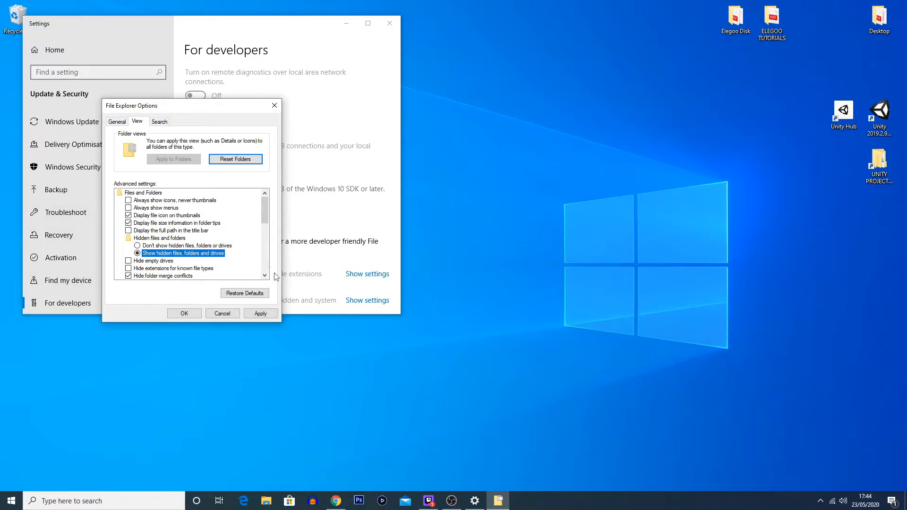
click(261, 313)
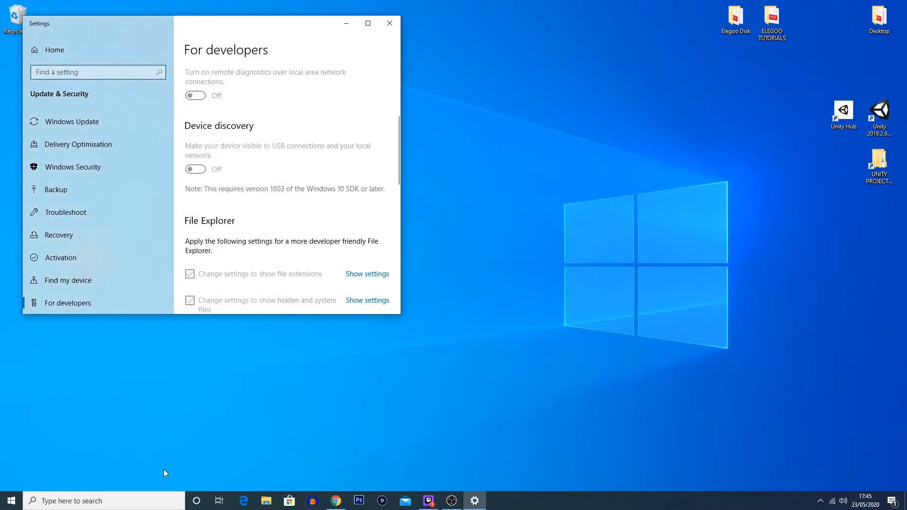
Minimize Settings and browse File Explorer to C:\Users\<your user folder>
click(390, 23)
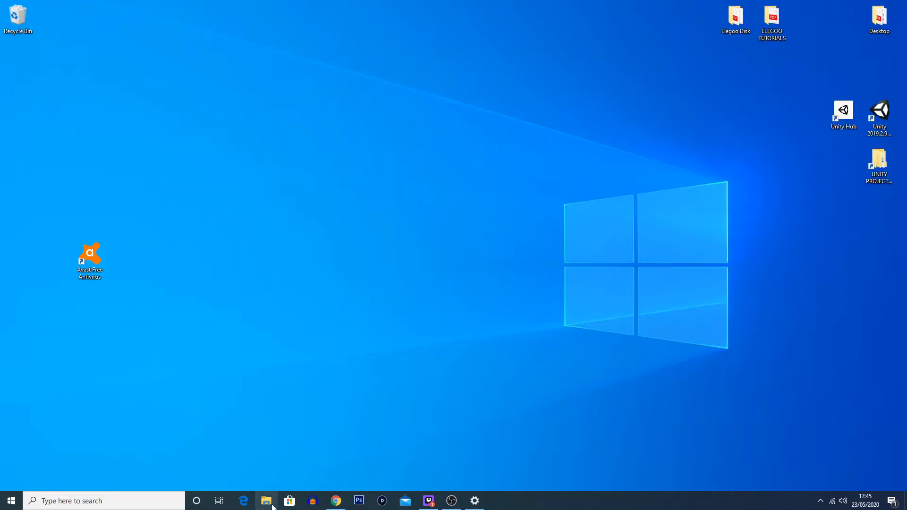
click(267, 501)
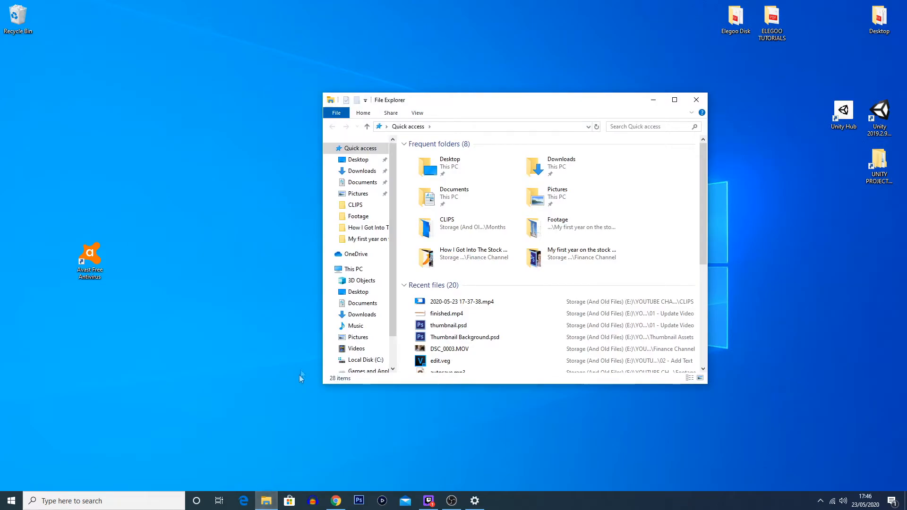
click(353, 269)
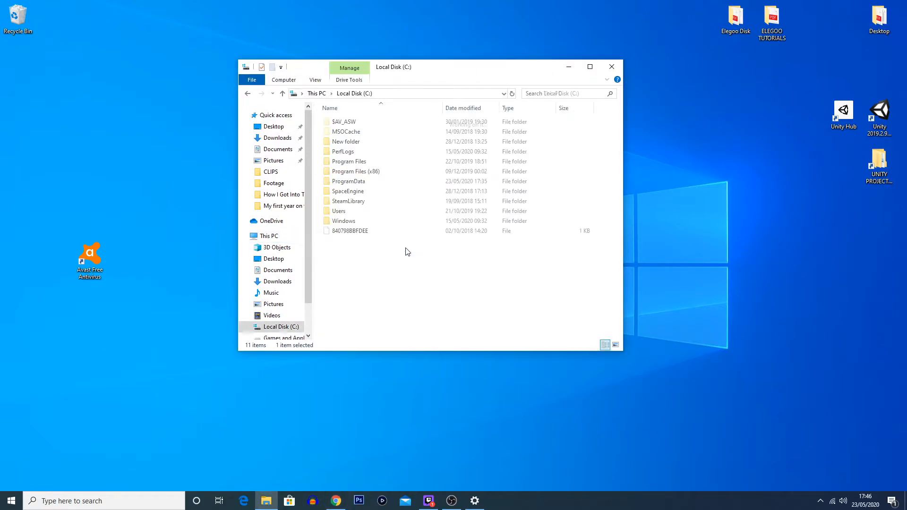
double_click(338, 211)
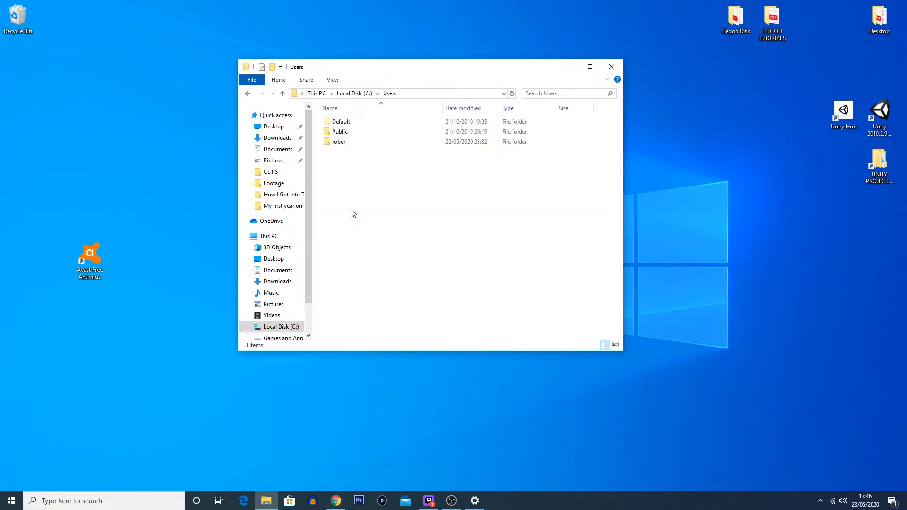
click(339, 141)
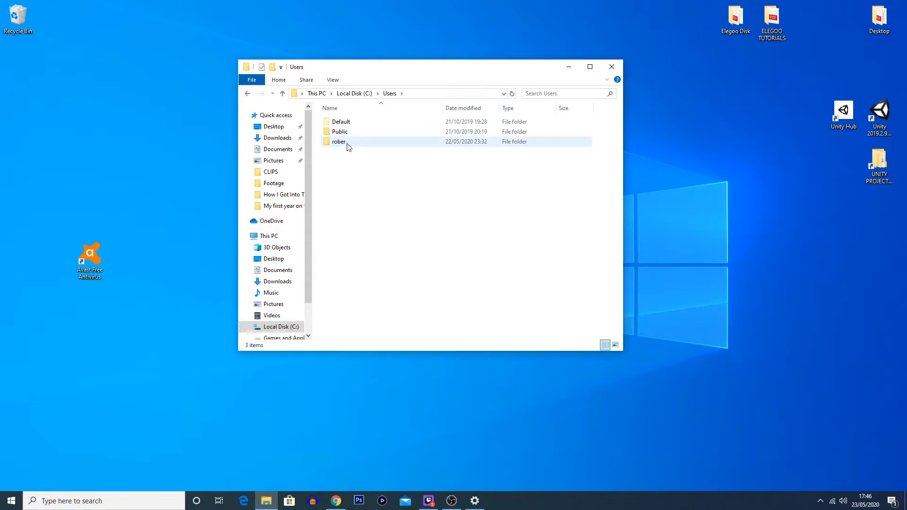
mouse_move(340, 142)
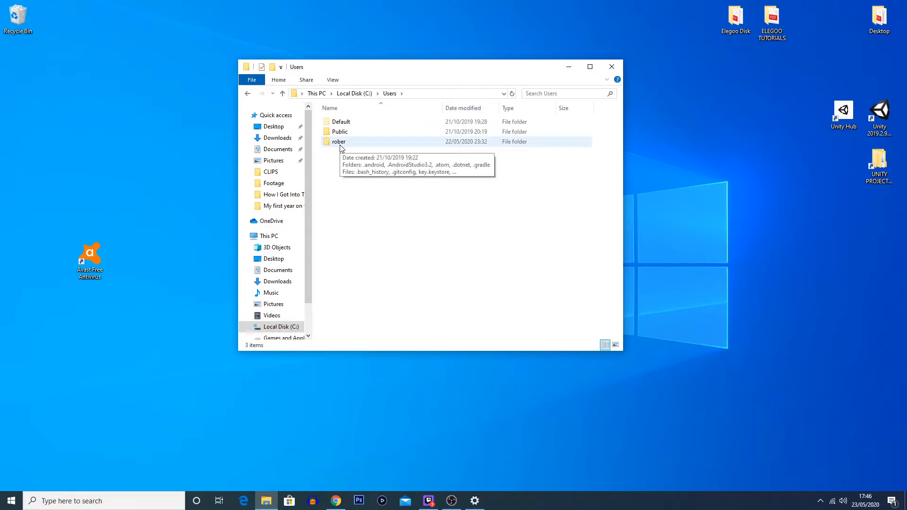
double_click(338, 142)
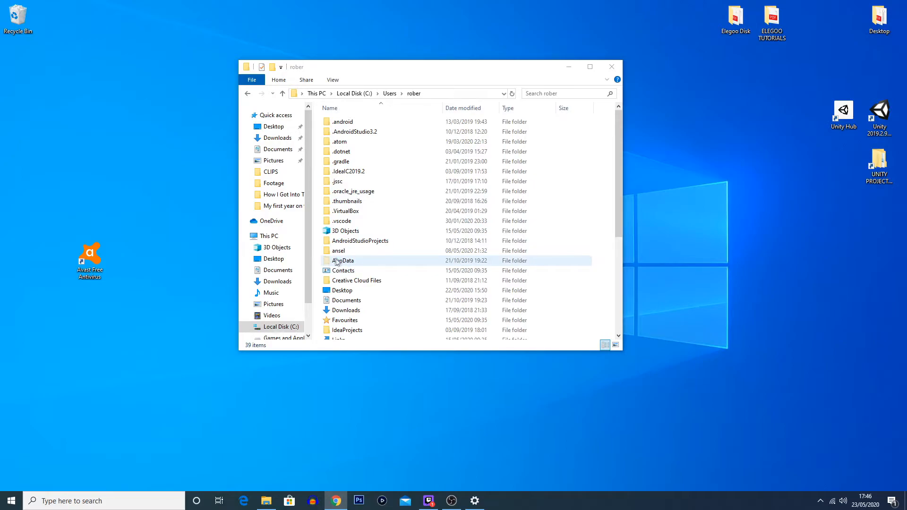
mouse_move(408, 265)
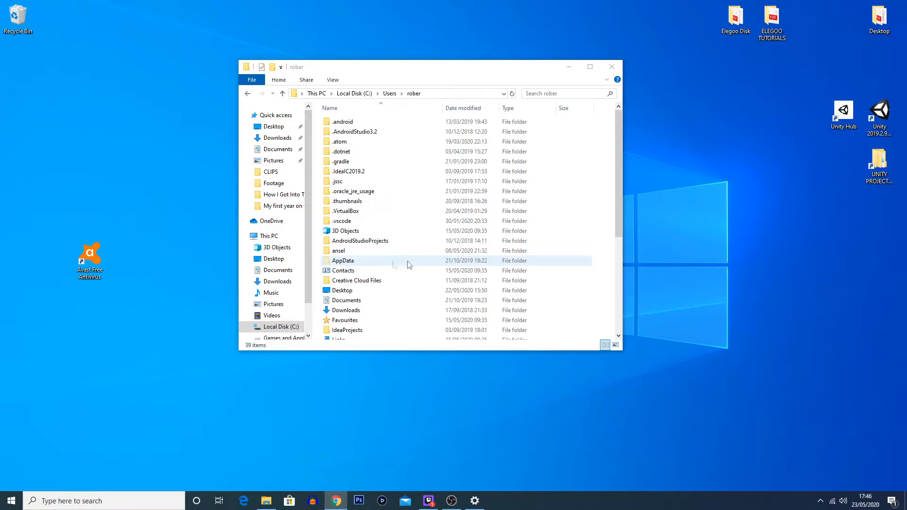
mouse_move(346, 263)
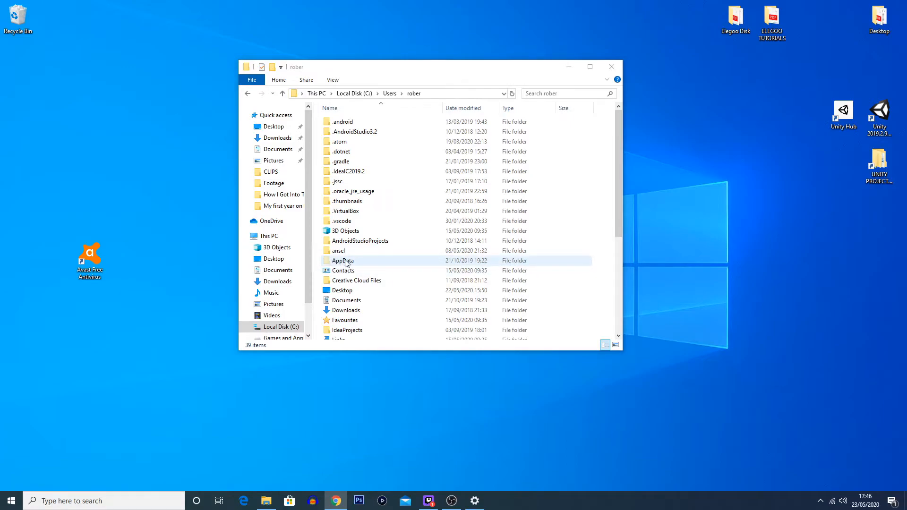
mouse_move(370, 262)
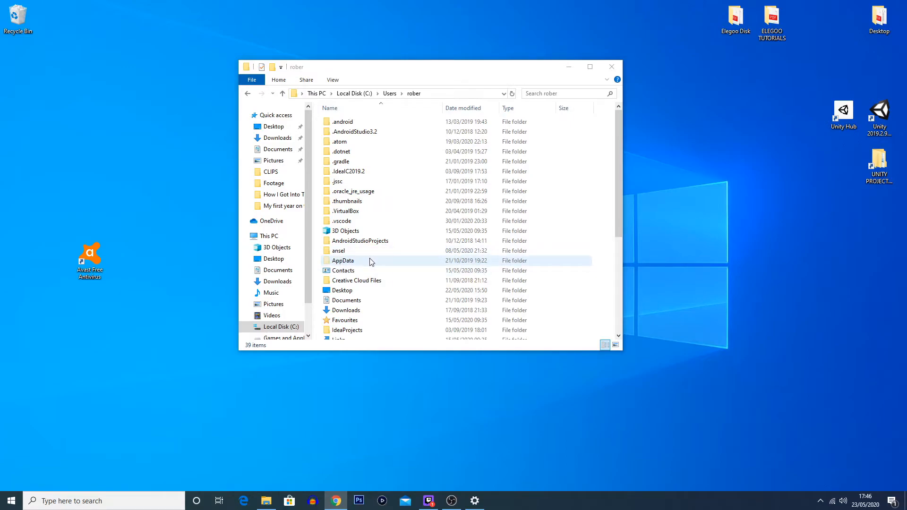
Navigate through AppData and Local into the VEGAS Pro folder
double_click(342, 261)
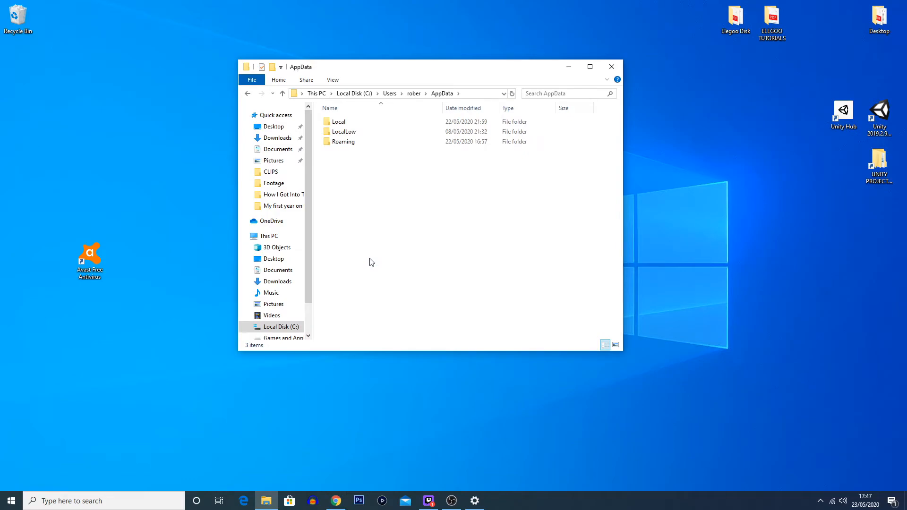
double_click(340, 121)
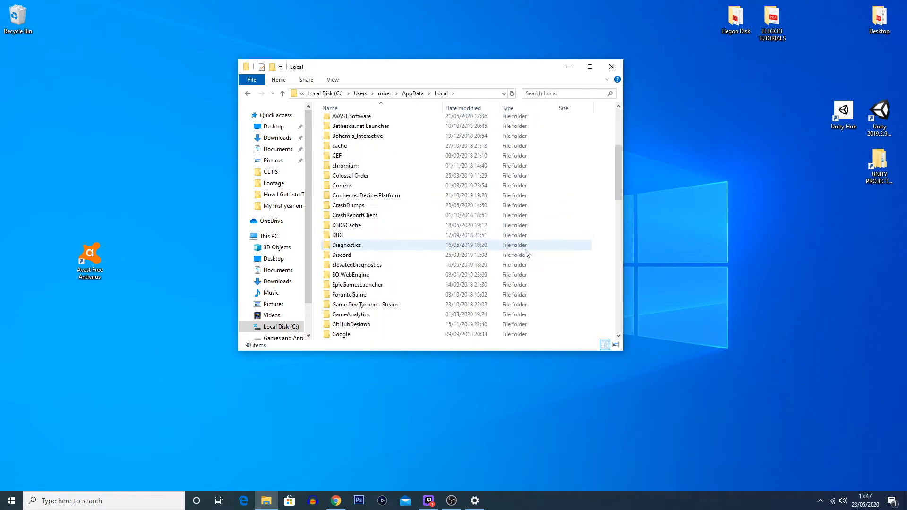
scroll(down, 3)
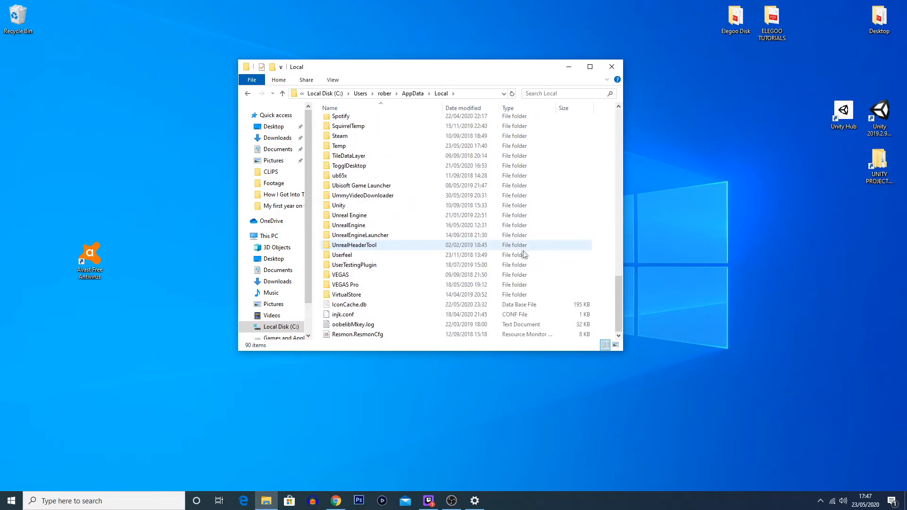
scroll(up, 3)
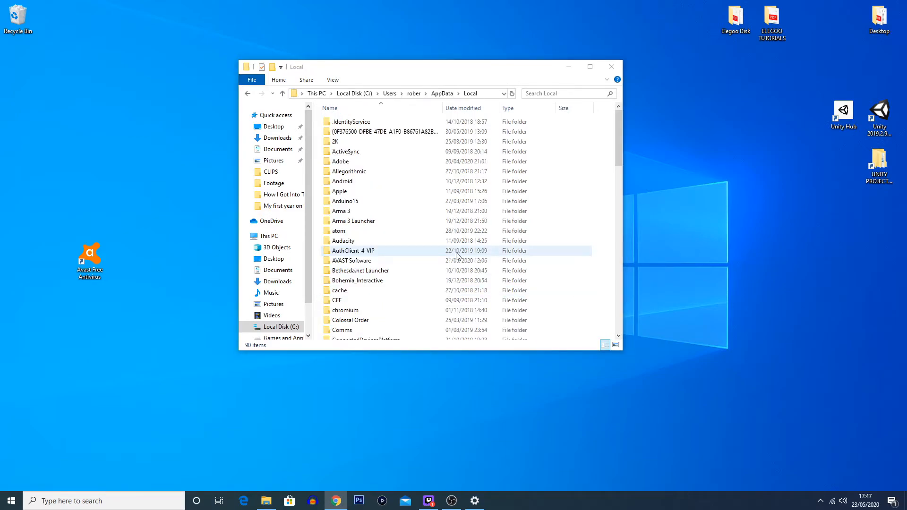
scroll(down, 3)
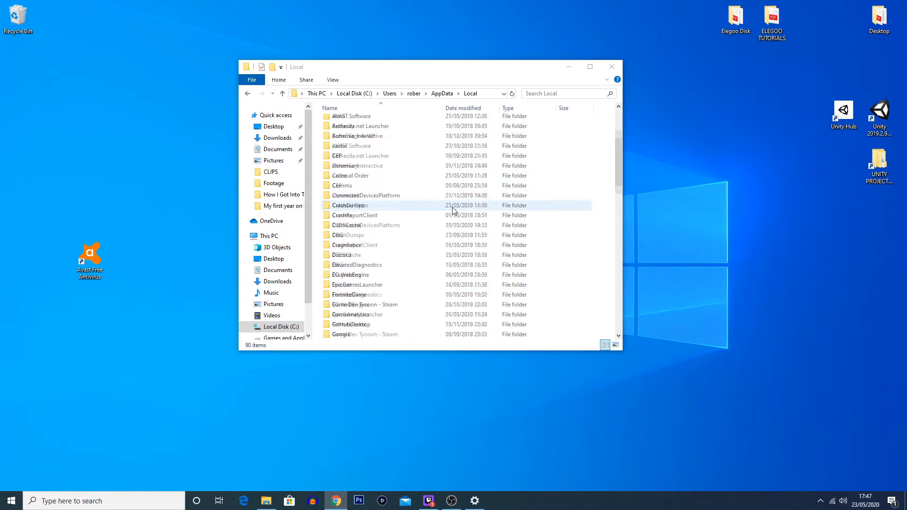
scroll(down, 3)
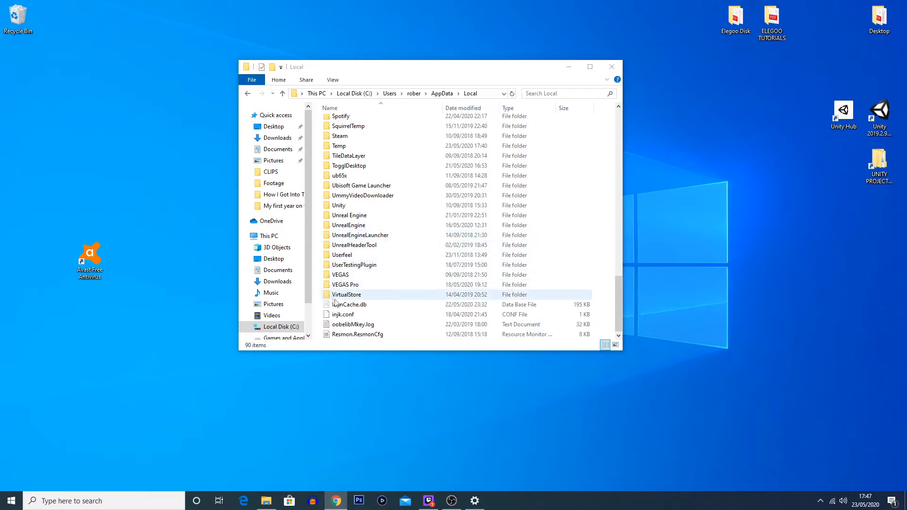
click(344, 284)
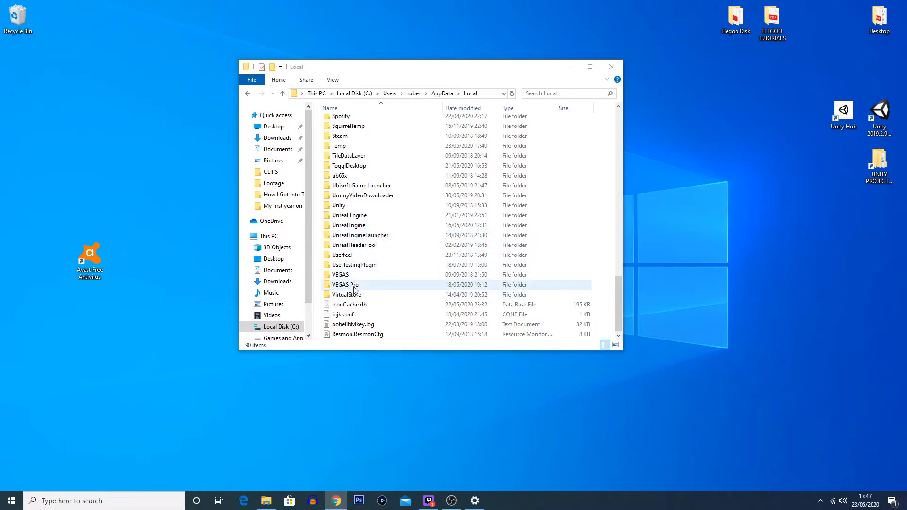
double_click(344, 284)
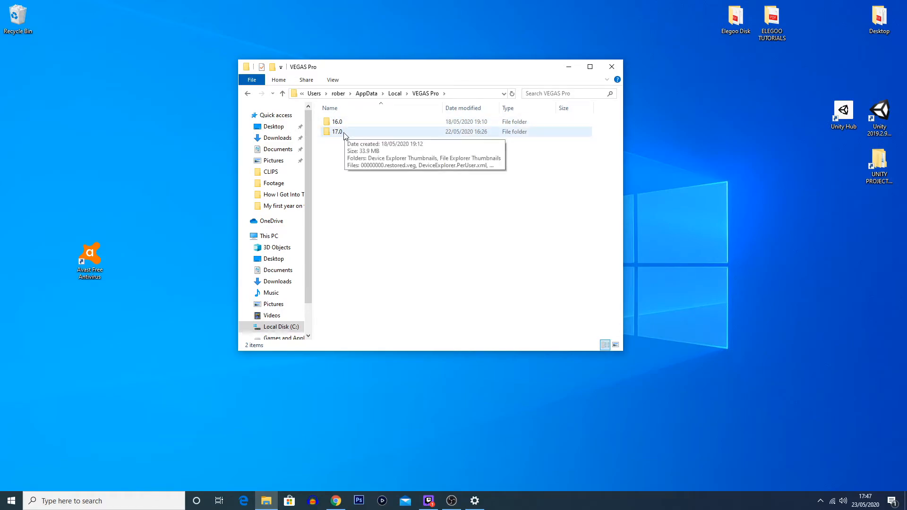
Open the 17.0 folder and select the 00000000.restored.veg file
double_click(336, 131)
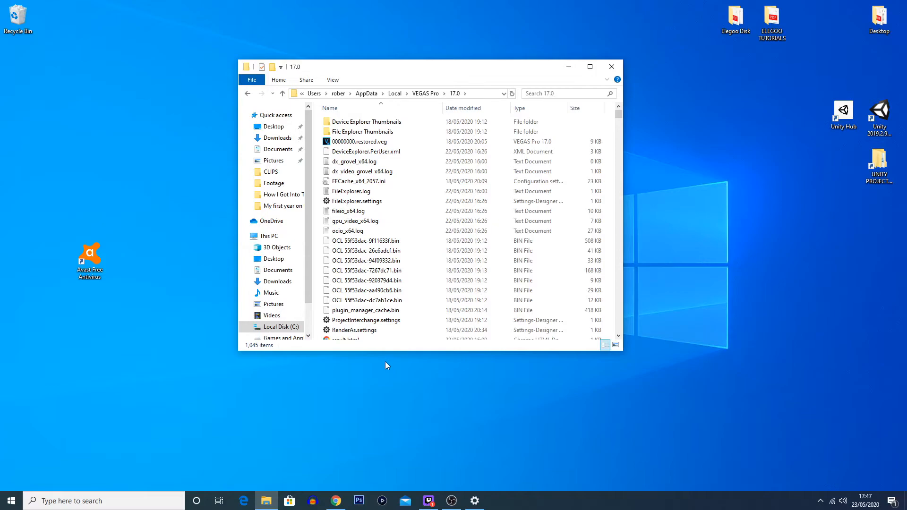
click(359, 142)
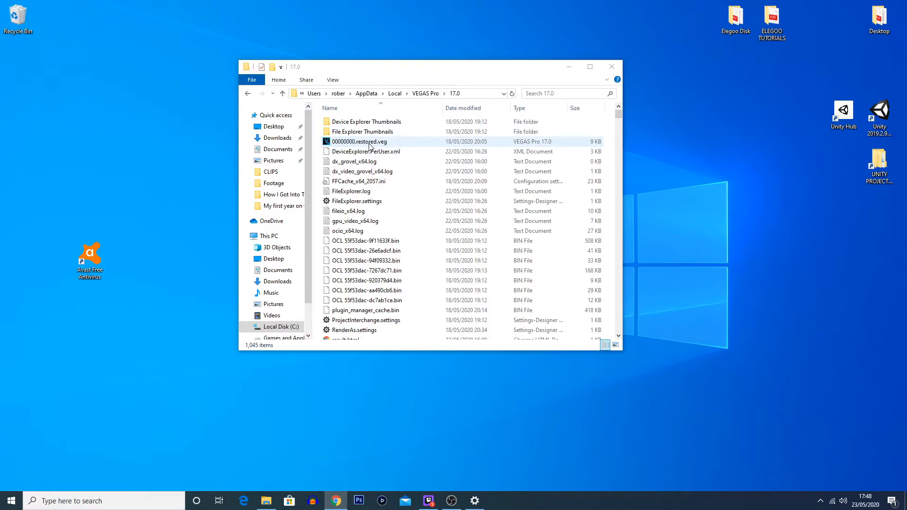
mouse_move(400, 144)
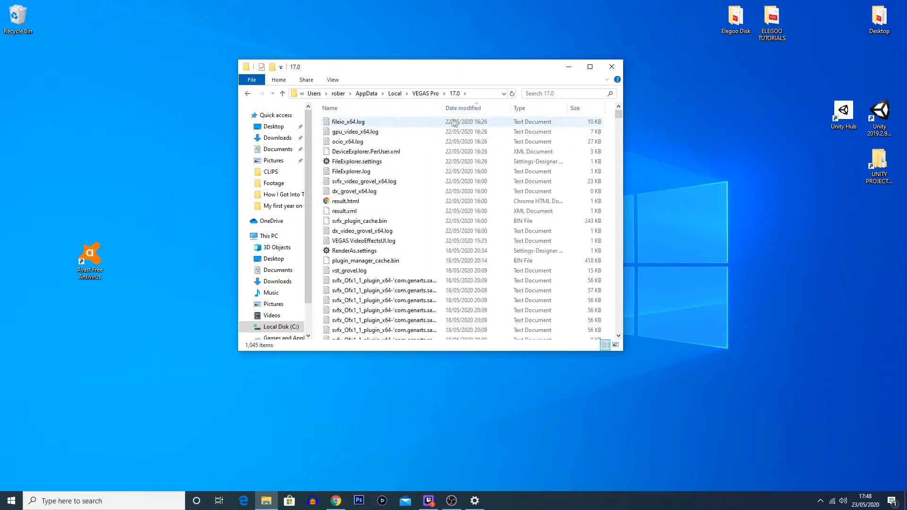
mouse_move(393, 141)
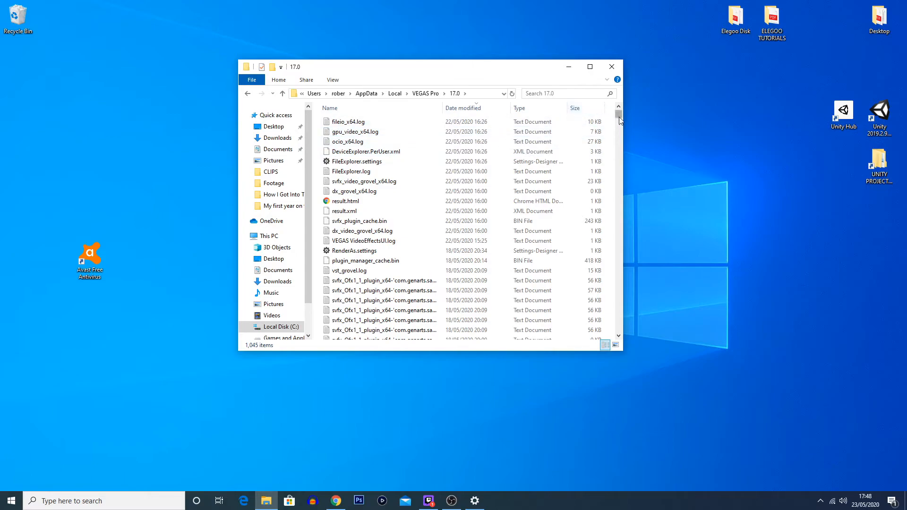
scroll(down, 3)
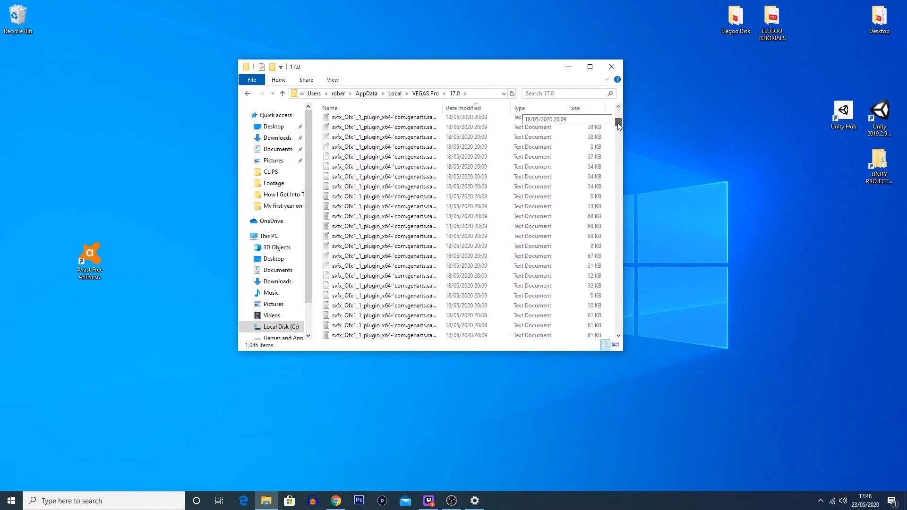
scroll(down, 3)
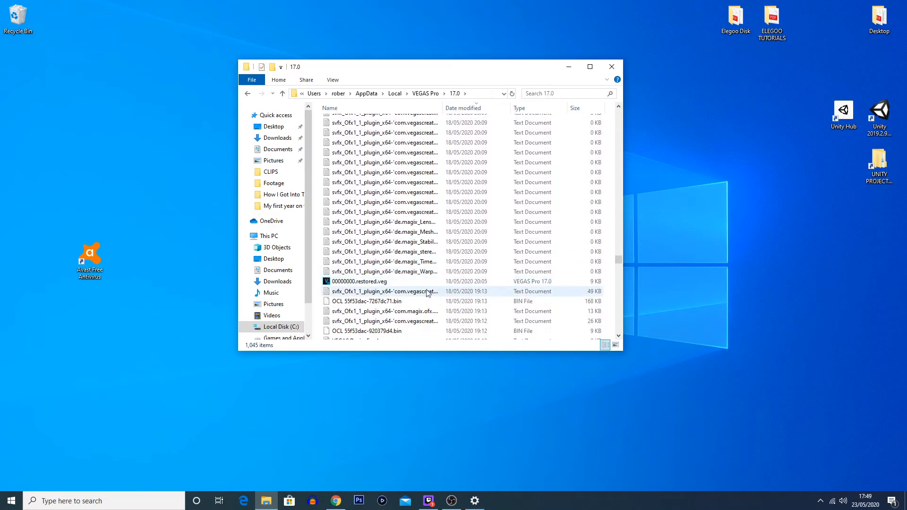
click(381, 281)
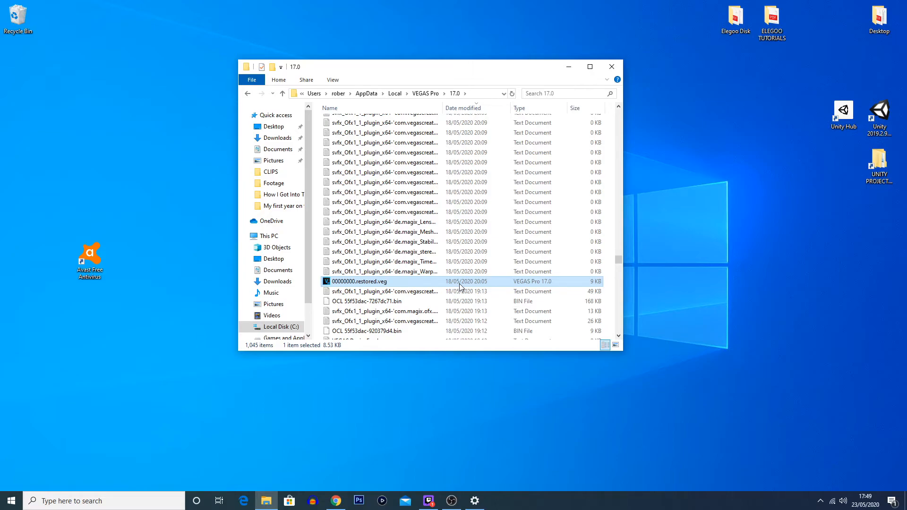
mouse_move(384, 284)
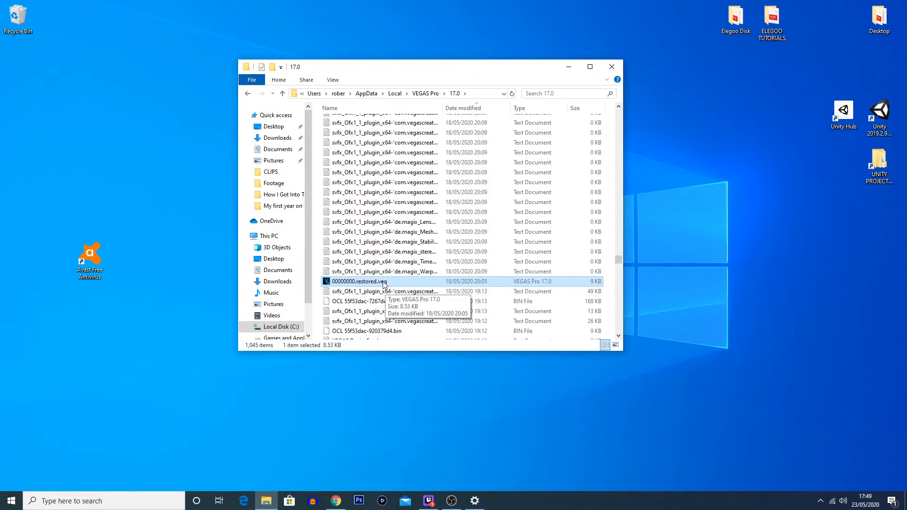
mouse_move(410, 152)
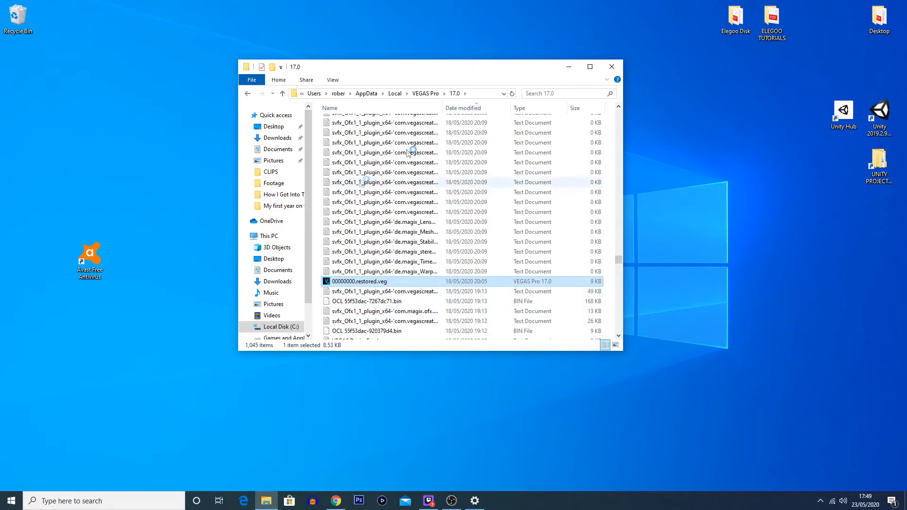
Open 00000000.restored.veg in VEGAS Pro 17 and click on the timeline
double_click(359, 281)
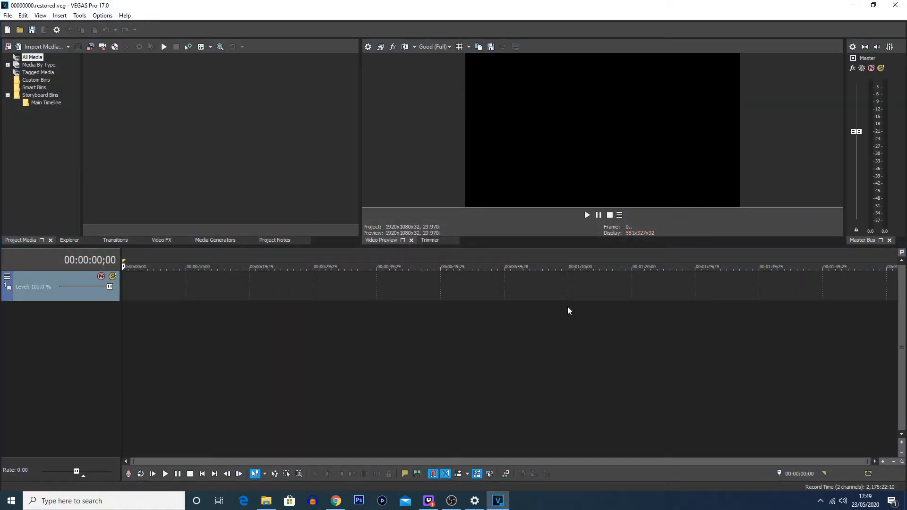
mouse_move(646, 358)
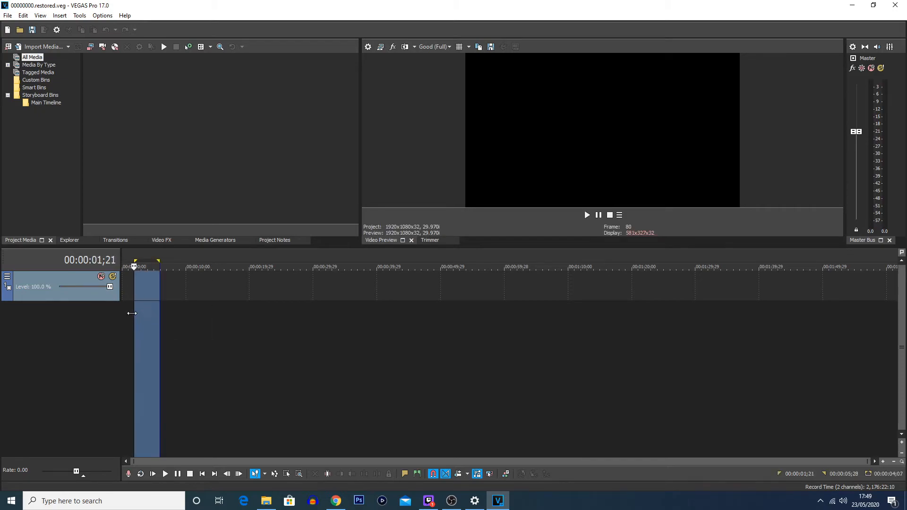
click(328, 267)
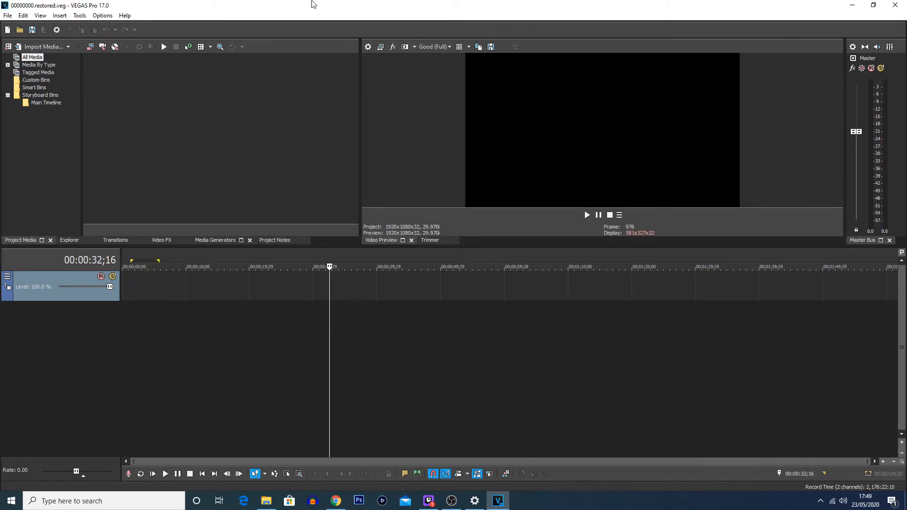
mouse_move(468, 5)
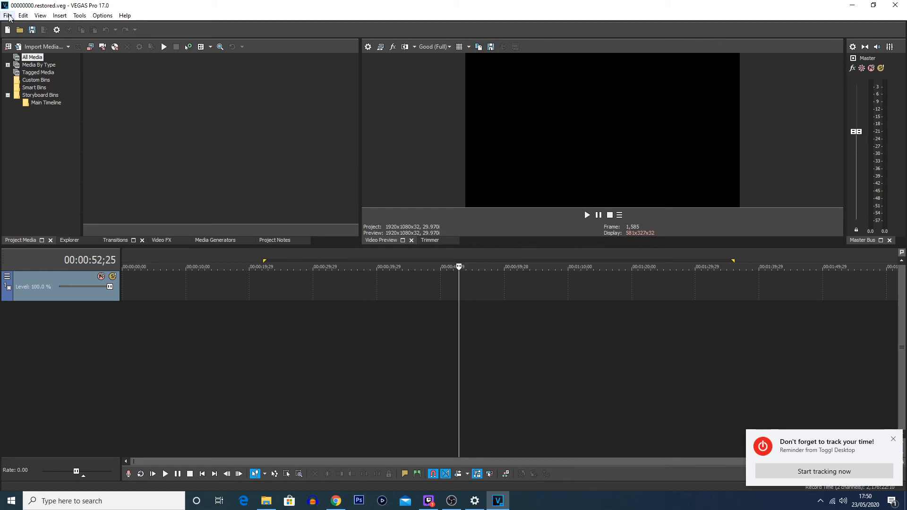
Open the File menu with Save As highlighted
click(8, 15)
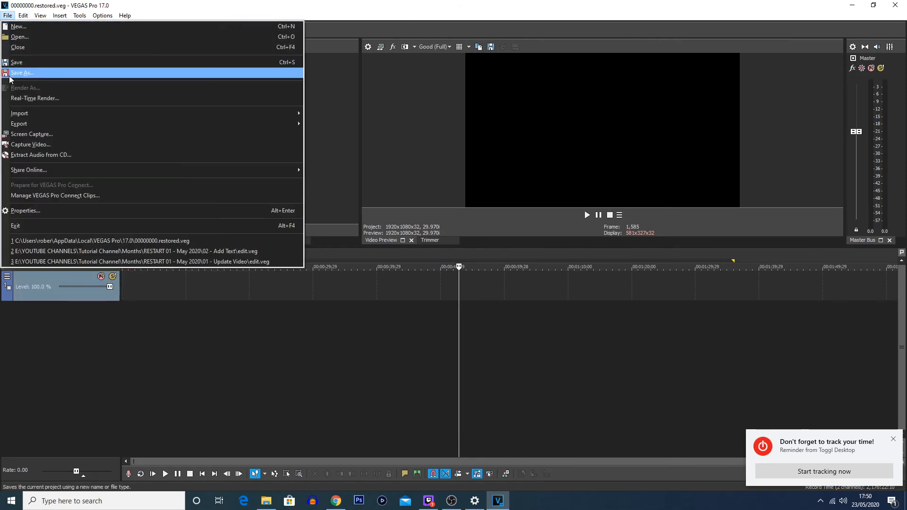
mouse_move(61, 77)
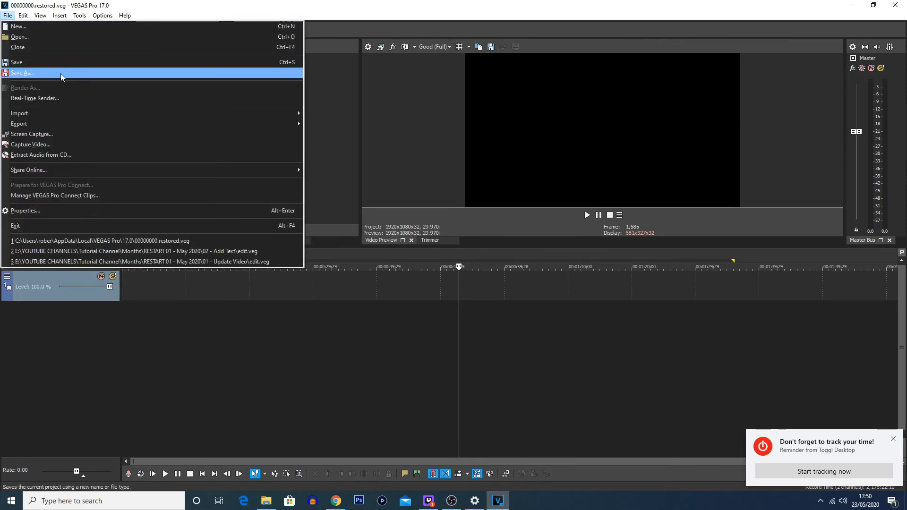